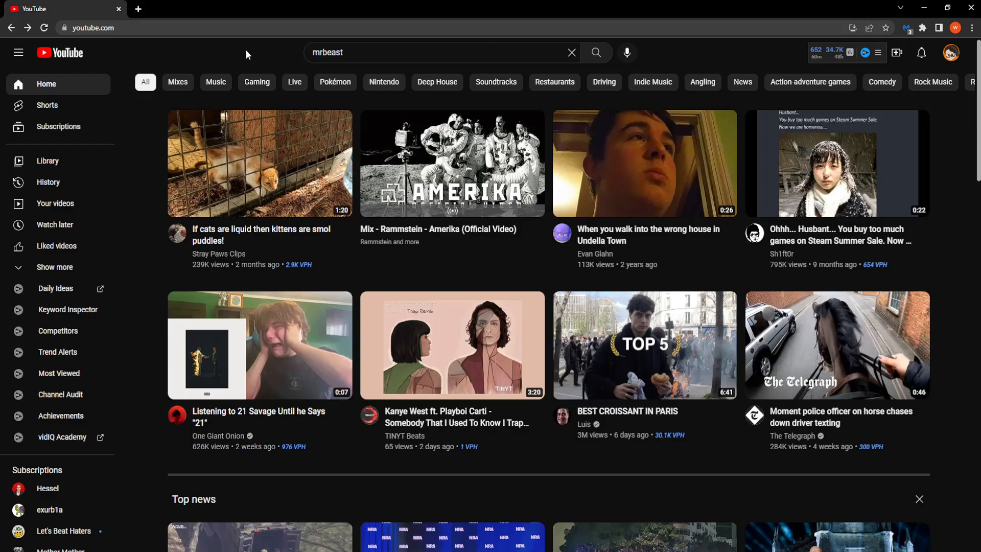
mouse_move(338, 149)
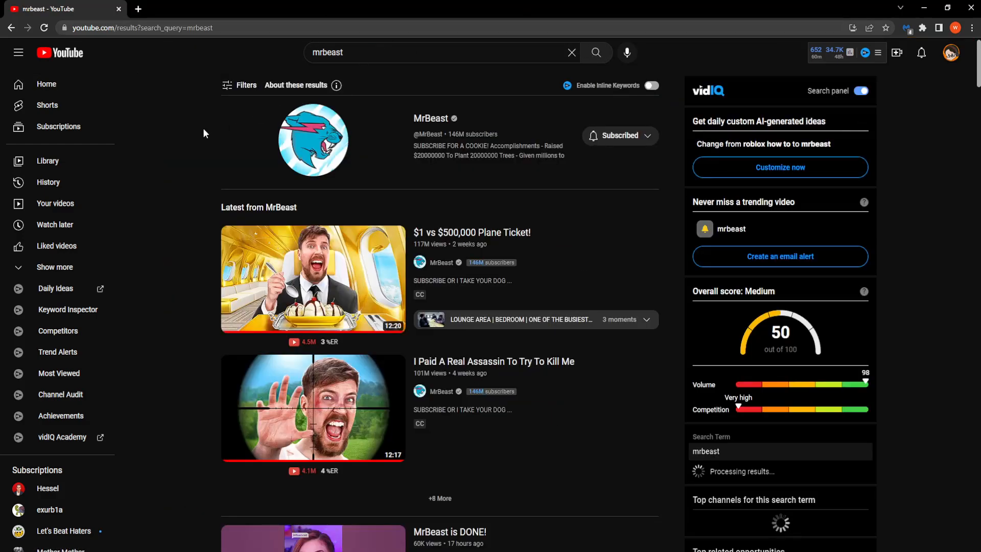
mouse_move(341, 145)
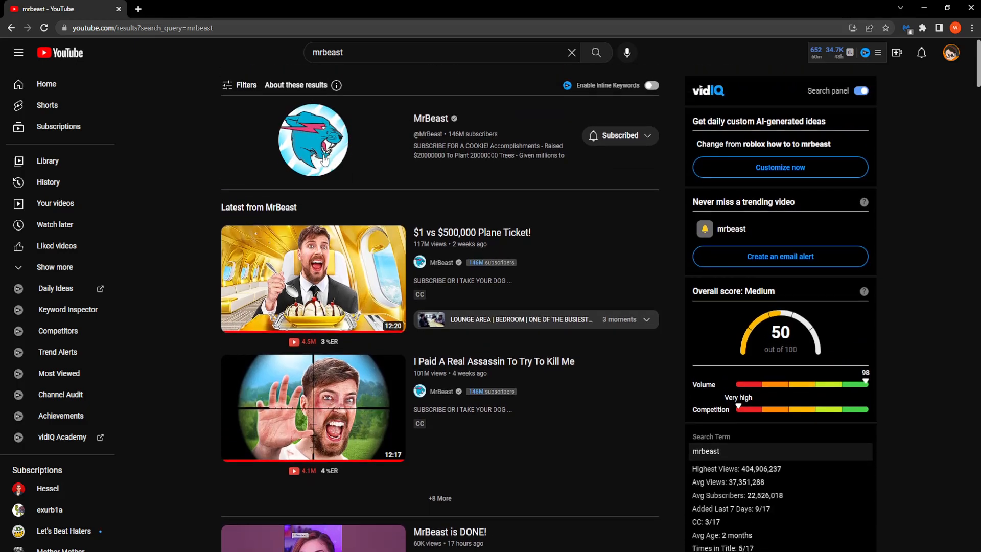
- Go to the MrBeast channel page and bring up its right-click page options
click(430, 119)
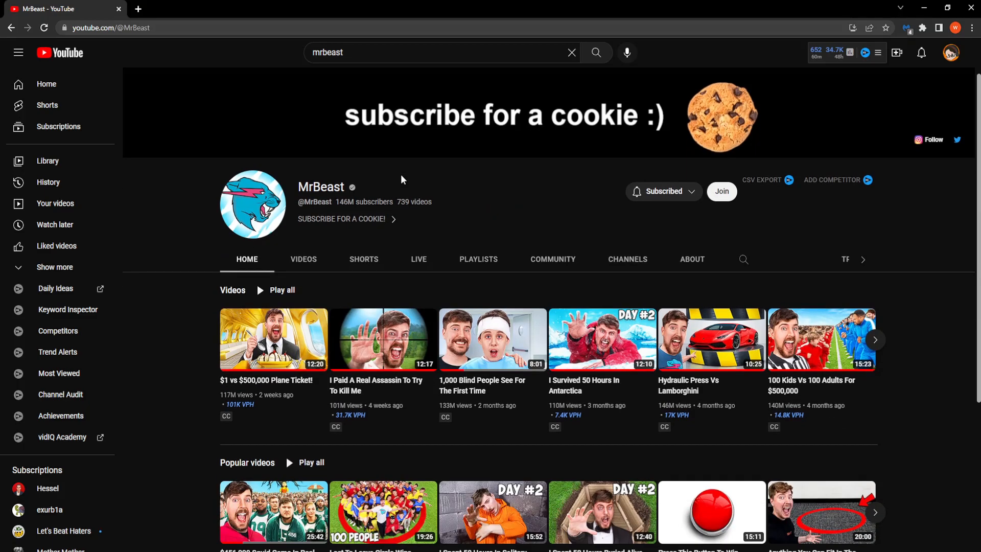
scroll(down, 3)
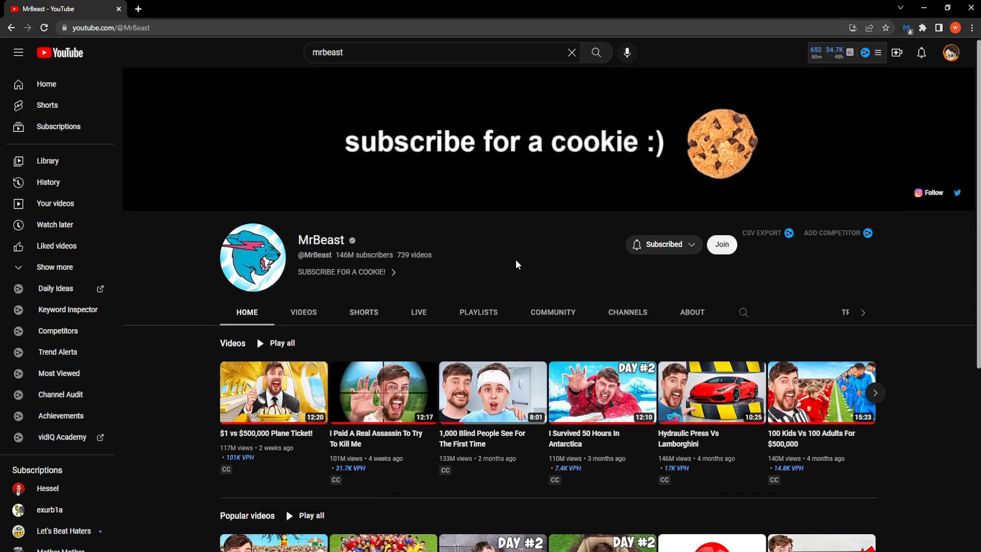
right_click(511, 256)
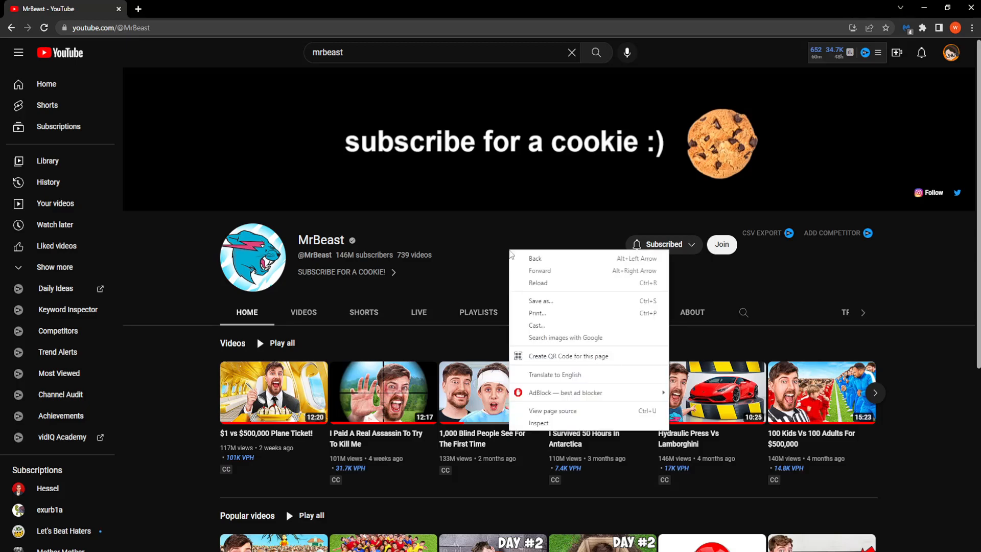
mouse_move(445, 229)
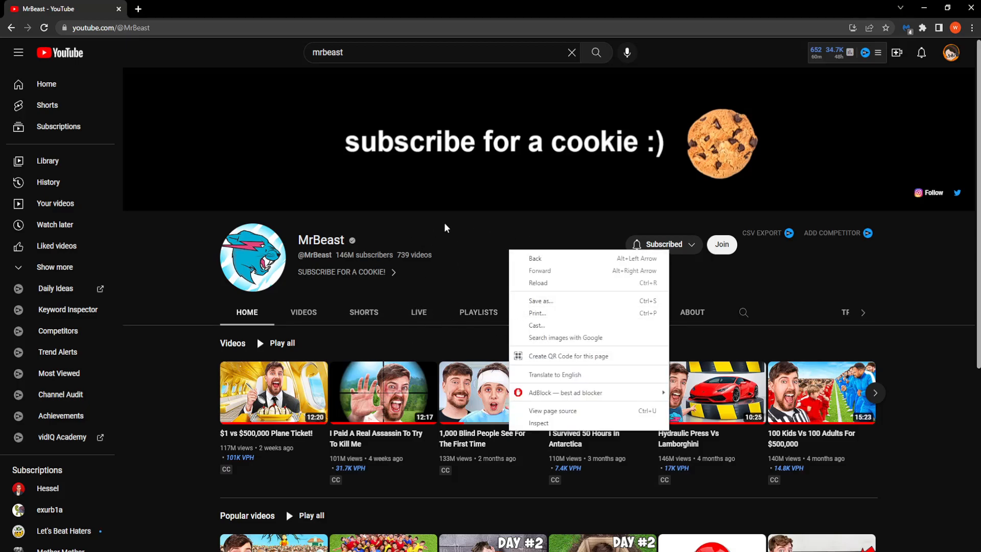
mouse_move(521, 260)
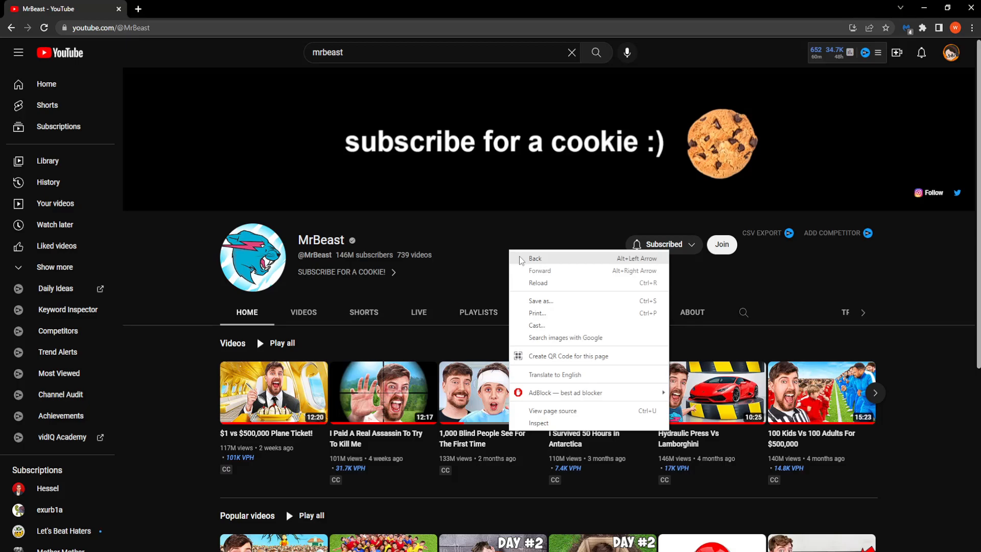
mouse_move(558, 417)
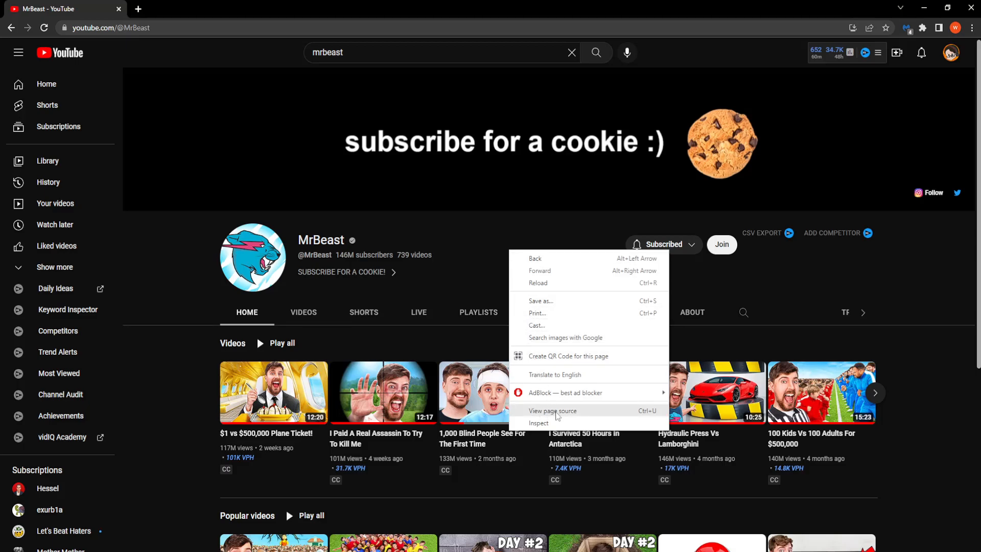
- Show the MrBeast channel page's HTML source via 'View page source'
click(552, 411)
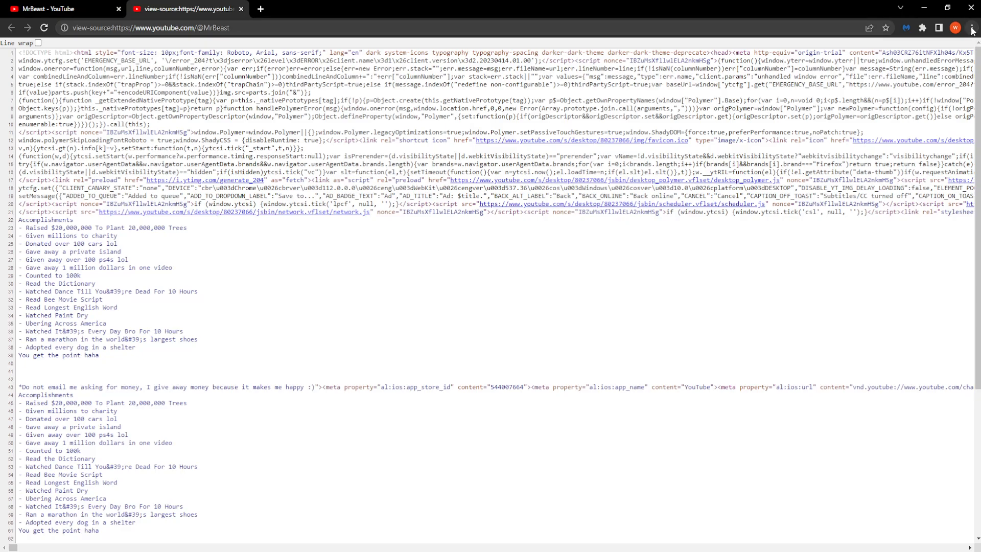
- Search the source for 'monetization', highlighting is_monetization_enabled set to true
click(972, 28)
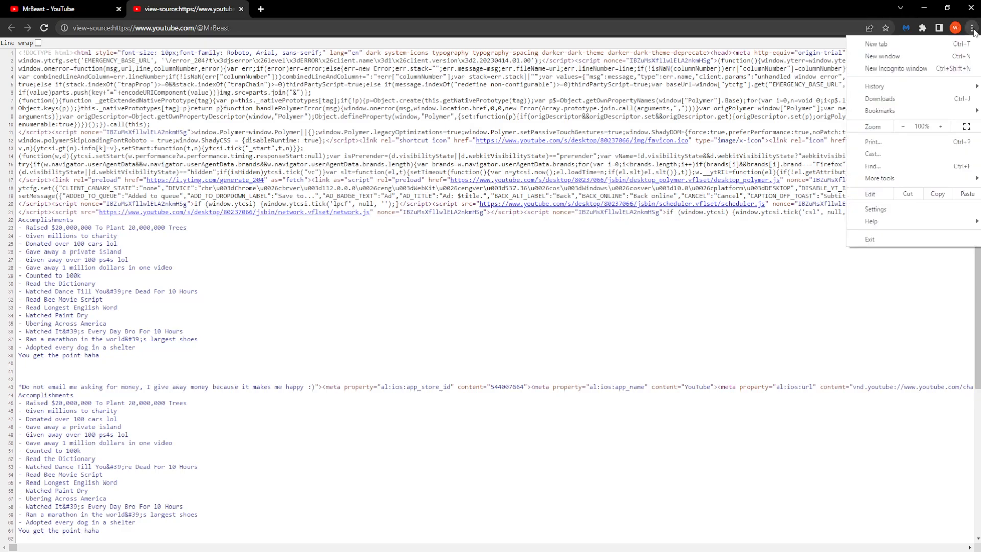
text(monetization)
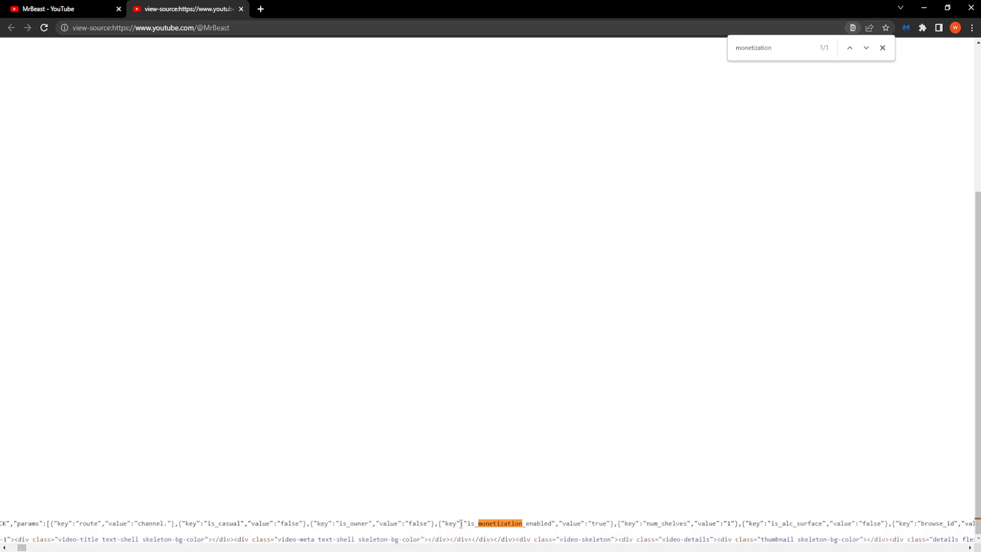